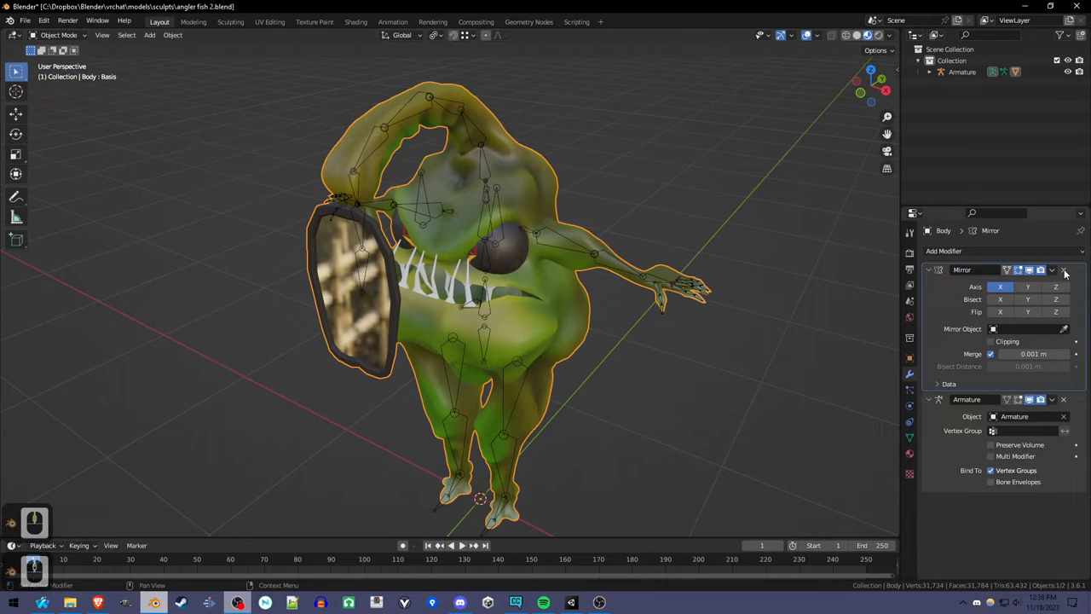
- Remove the body's Mirror modifier, return to Object Mode and duplicate the body and armature
left_click(1064, 270)
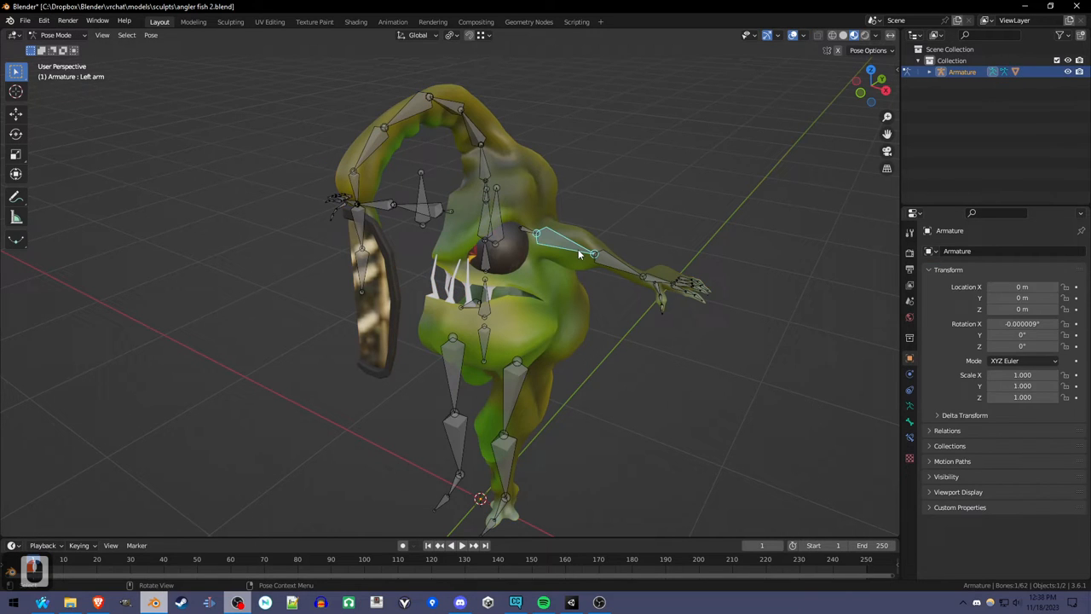
left_click(56, 34)
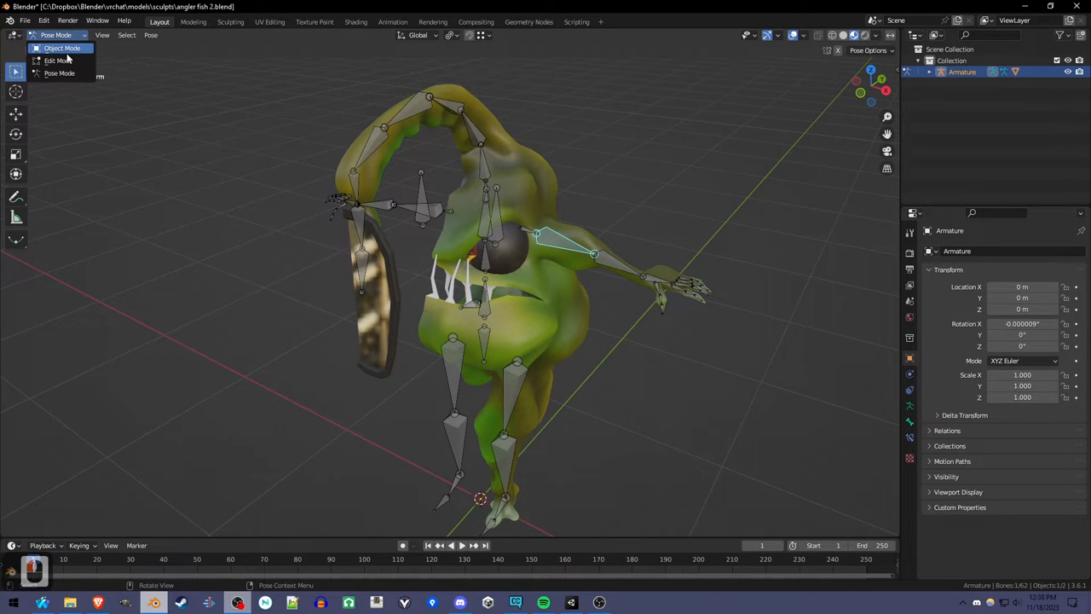
left_click(61, 48)
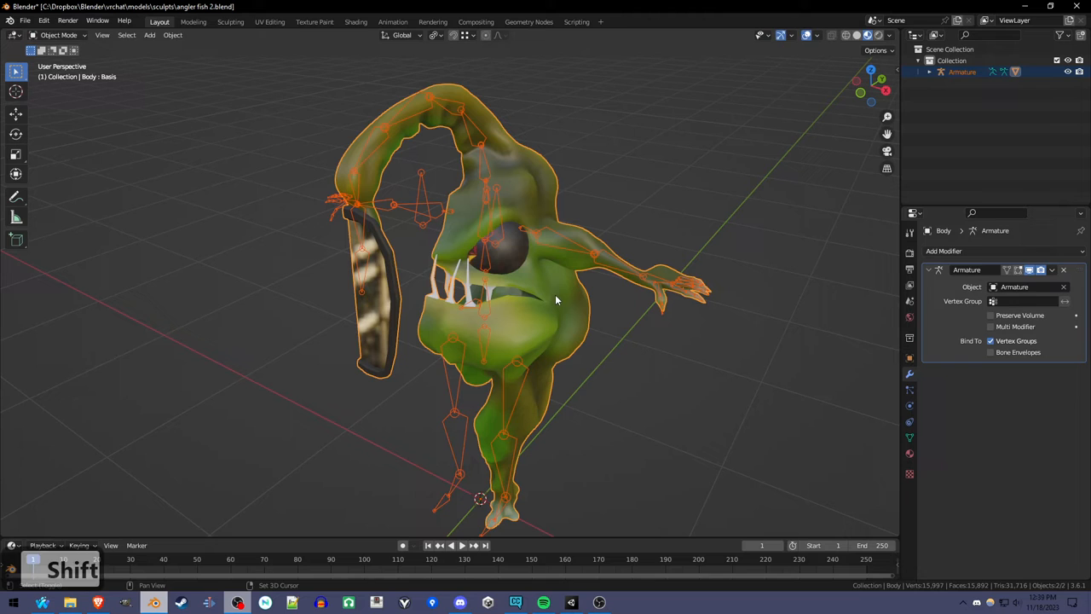
key("shift+d")
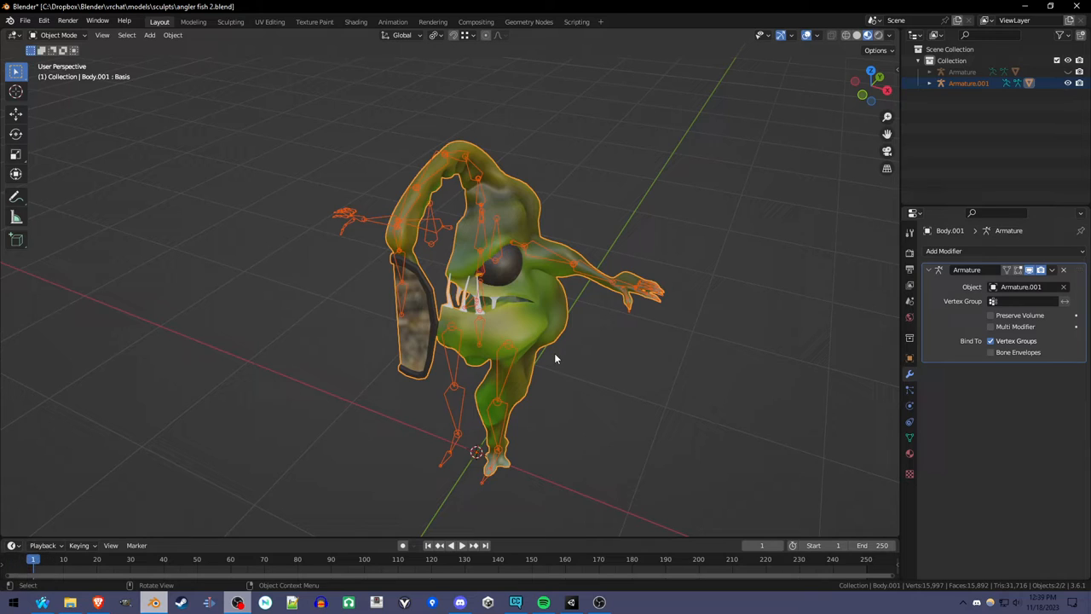
mouse_move(559, 357)
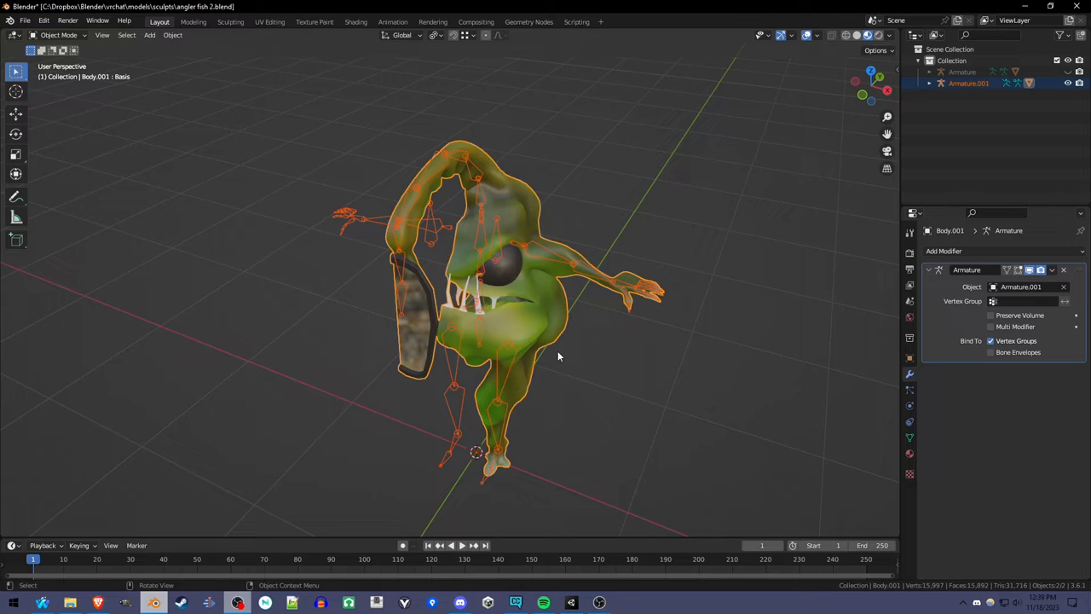
- Scale the duplicates by -1 along X to mirror them and apply the negative scale
key("s")
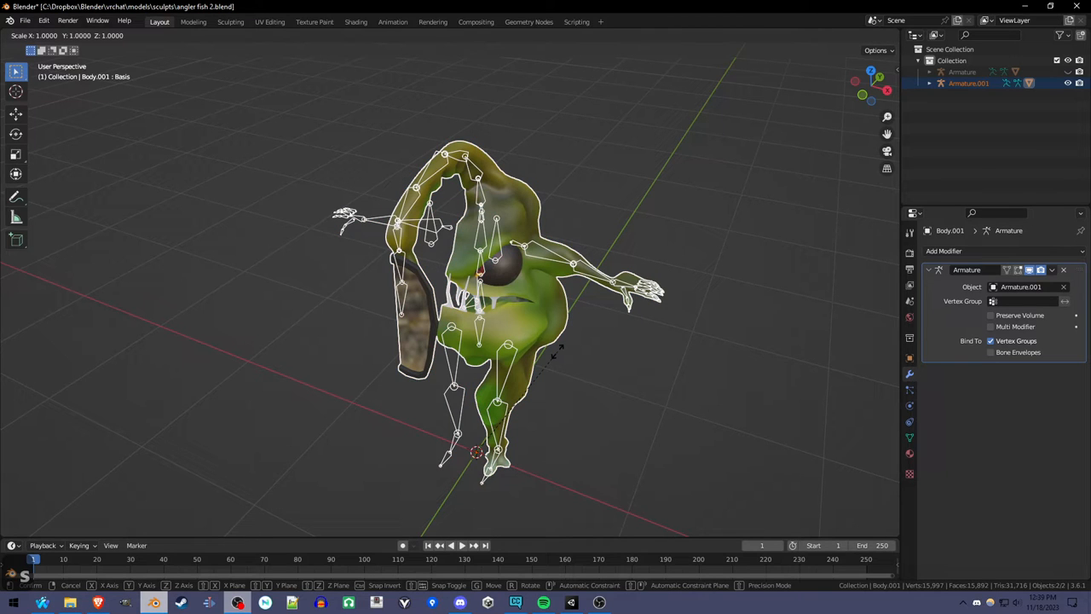
key("x")
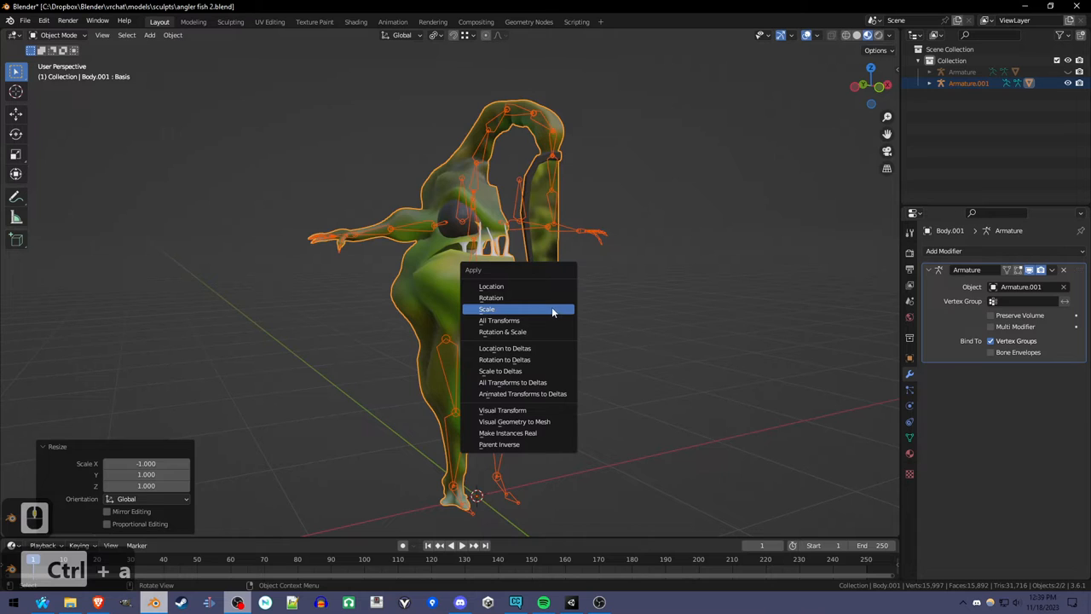
left_click(486, 308)
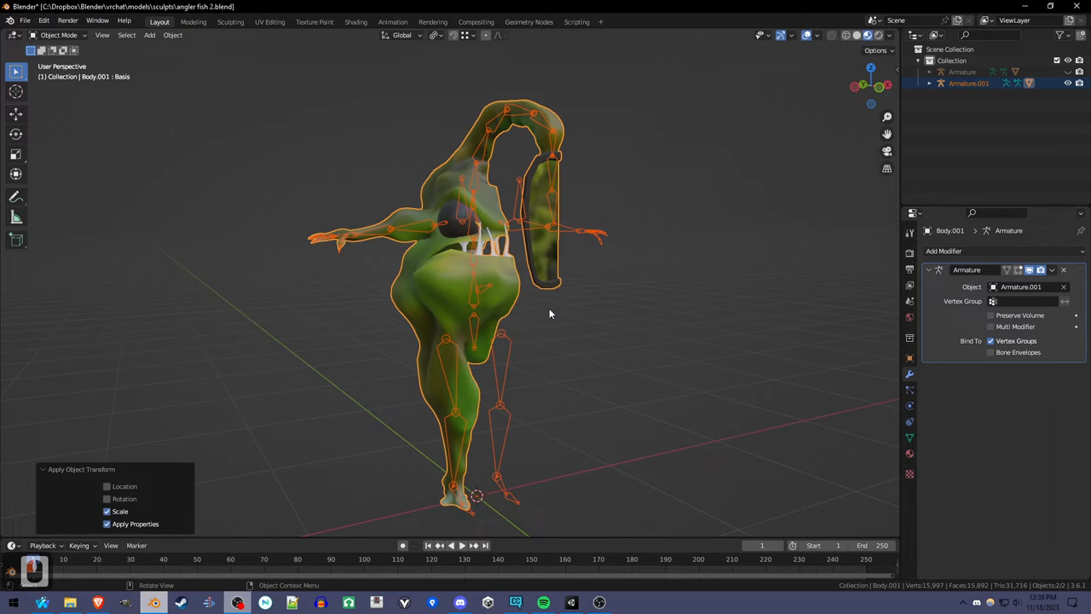
left_click_drag(549, 313, 498, 382)
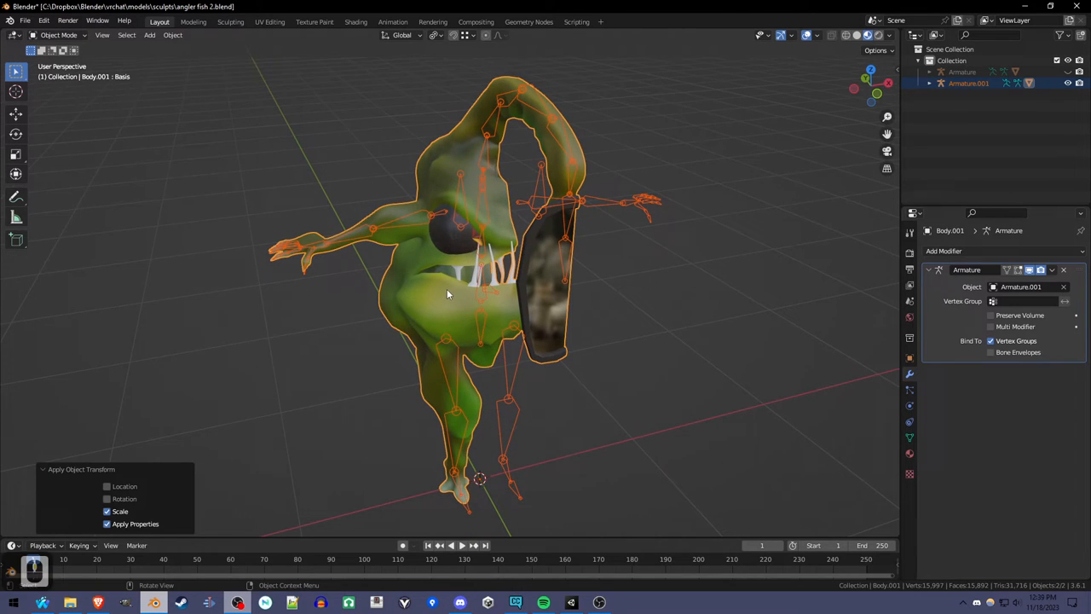
- Flip all face normals of the mirrored body in Edit Mode so they point outward
key("Tab")
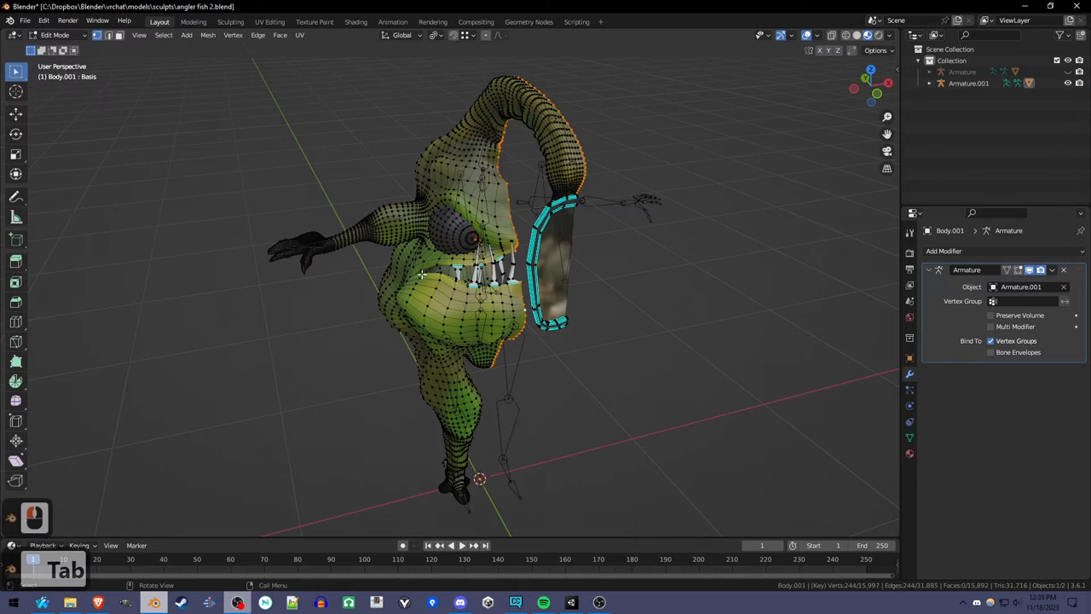
key("a")
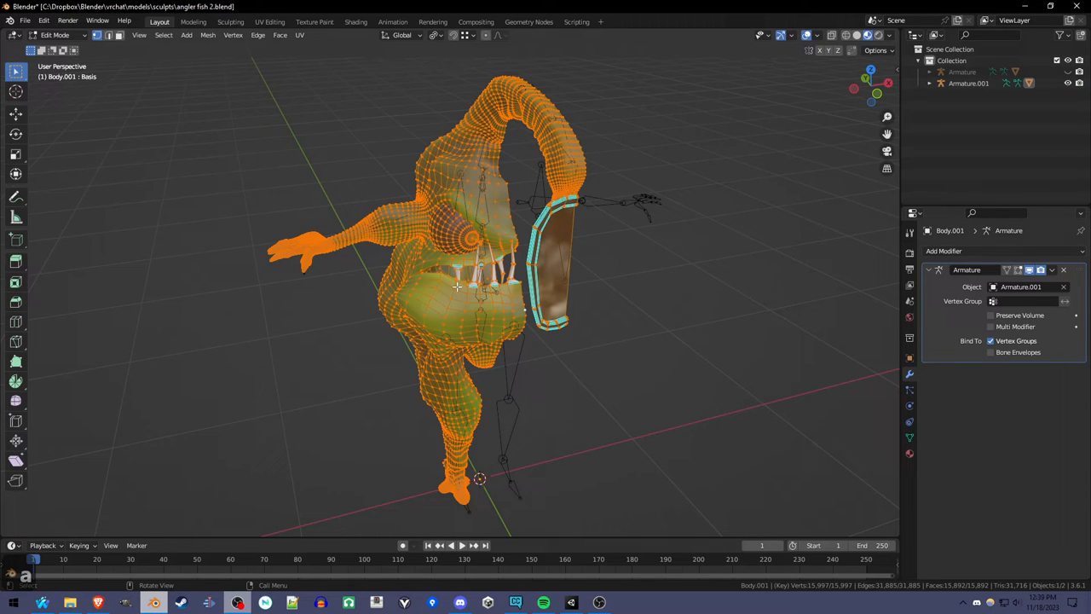
key("alt+n")
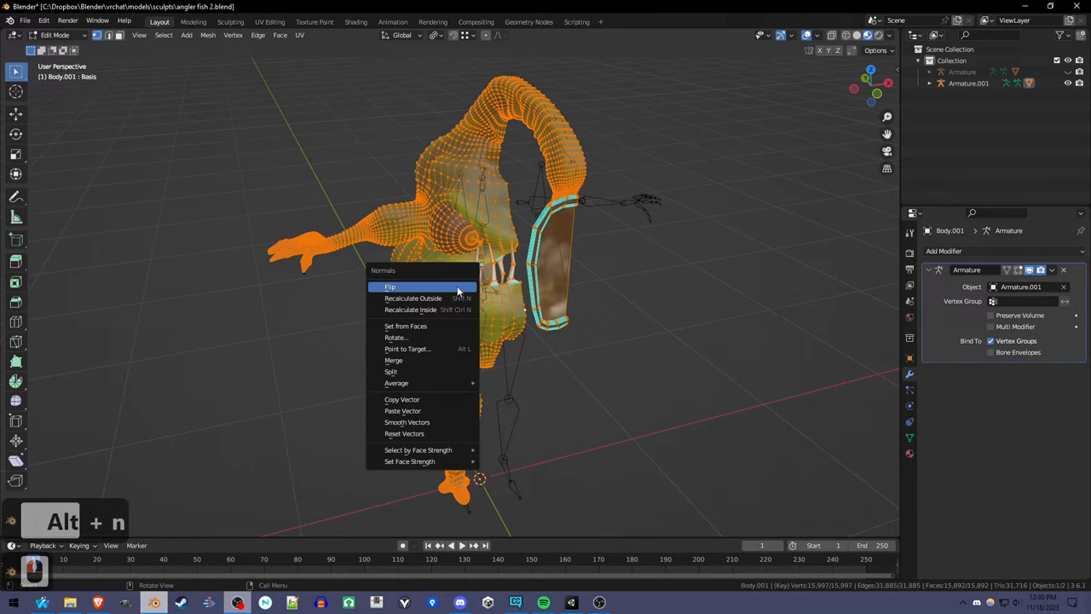
left_click(389, 286)
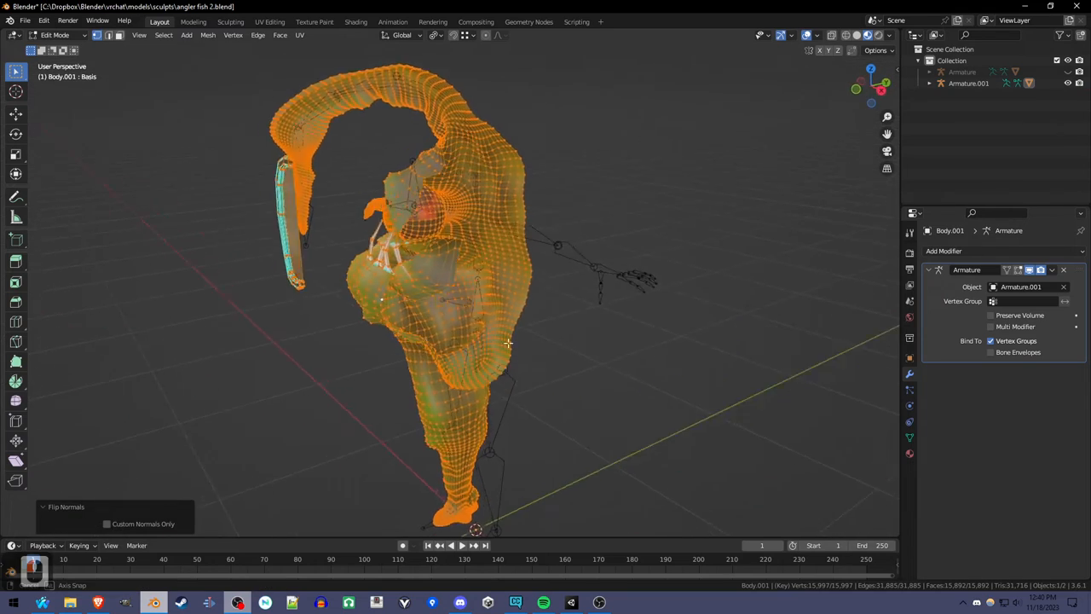
key("Tab")
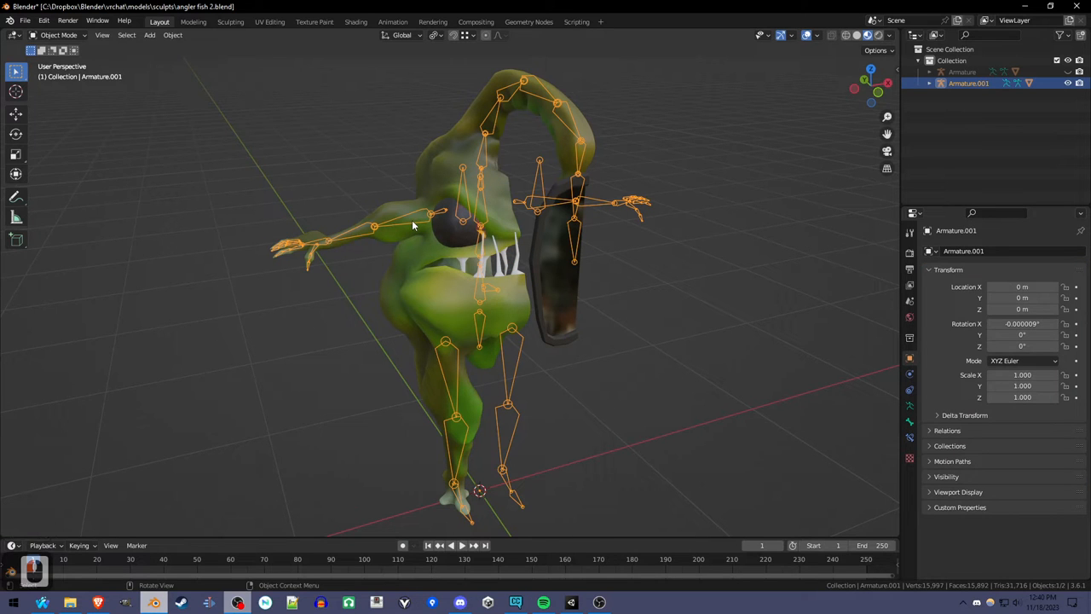
- Enter Pose Mode on Armature.001 and select all its bones for batch renaming
key("Ctrl+Tab")
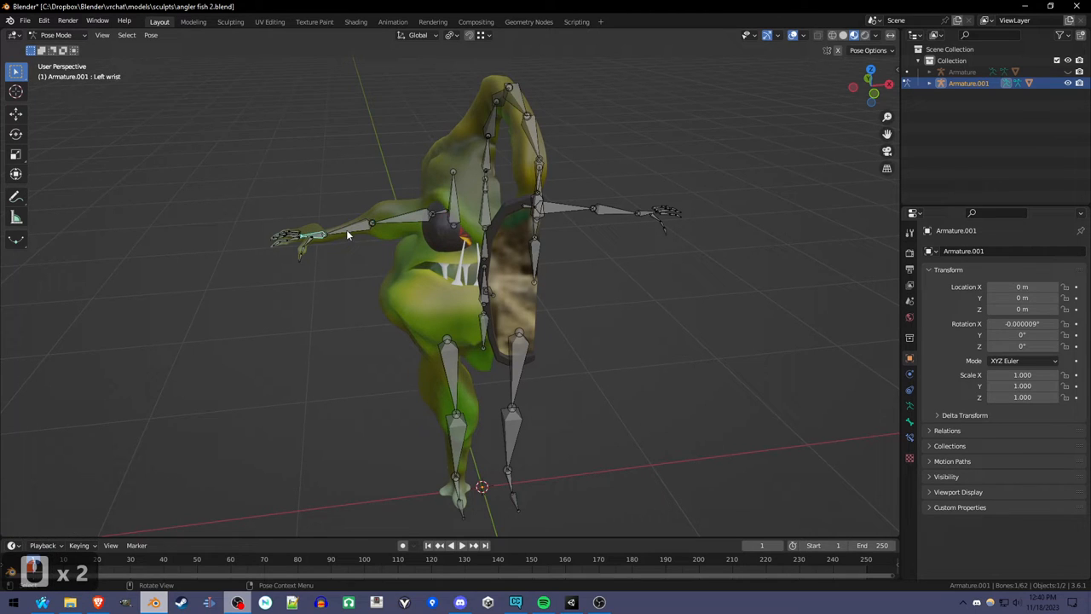
left_click(400, 218)
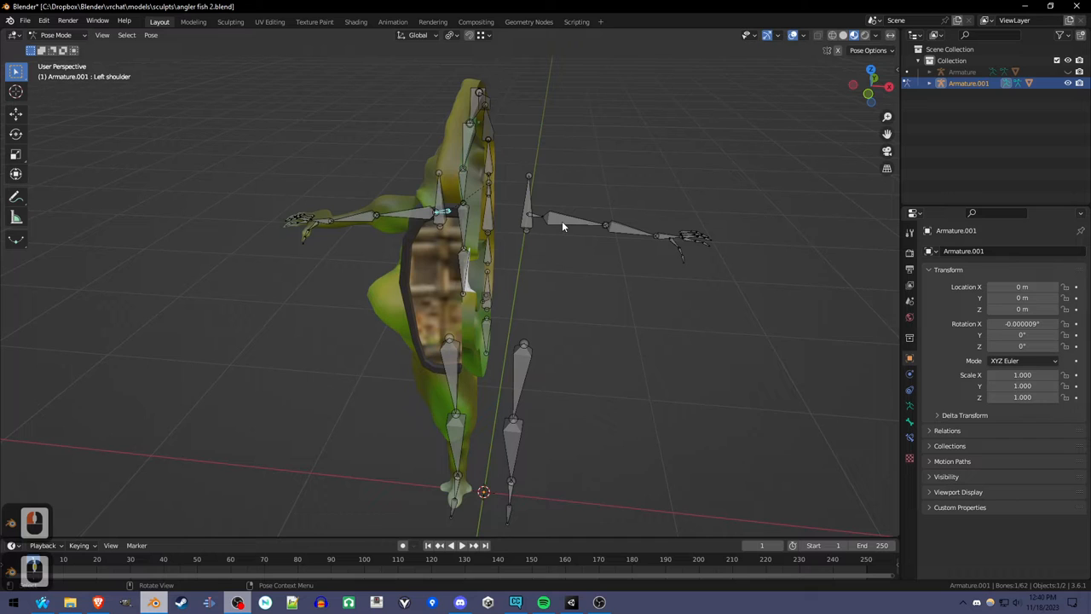
left_click(406, 215)
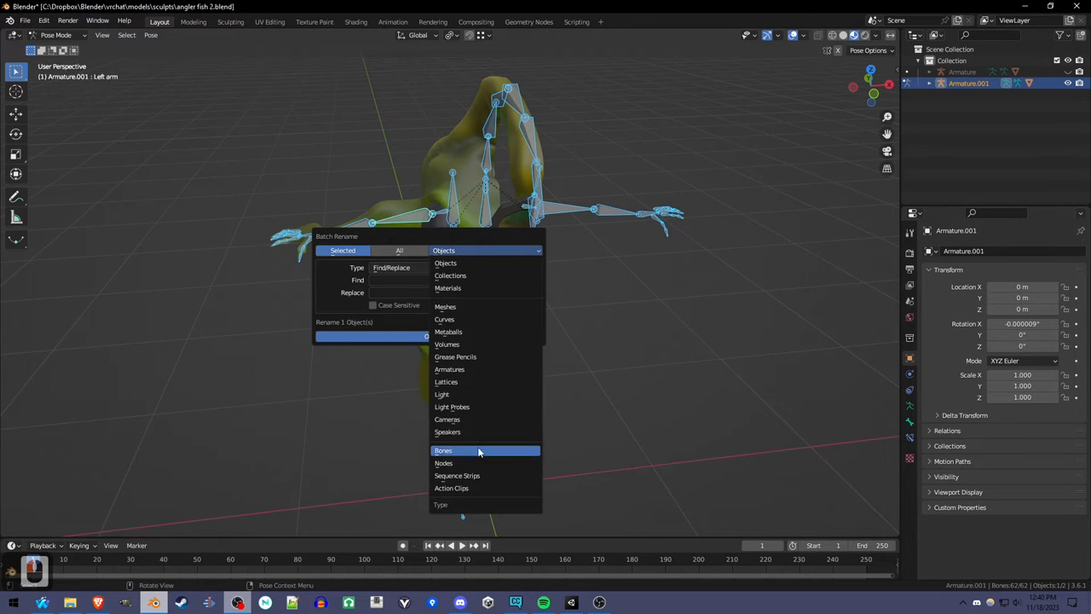
- Batch-rename the bones, finding 'Right' and replacing it with a placeholder, renaming 24 of 62
left_click(443, 450)
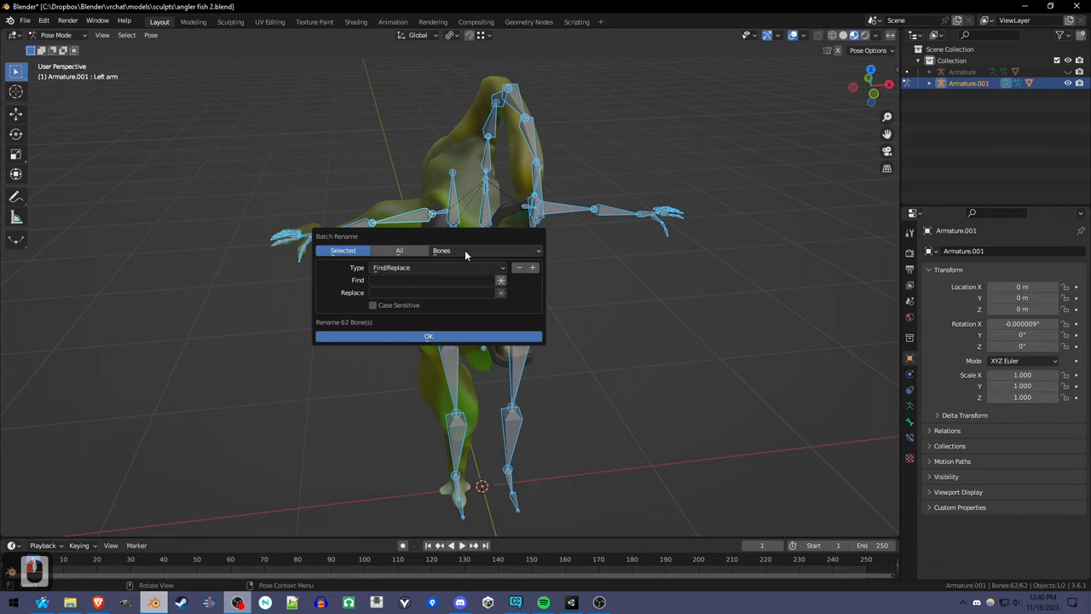
left_click(430, 279)
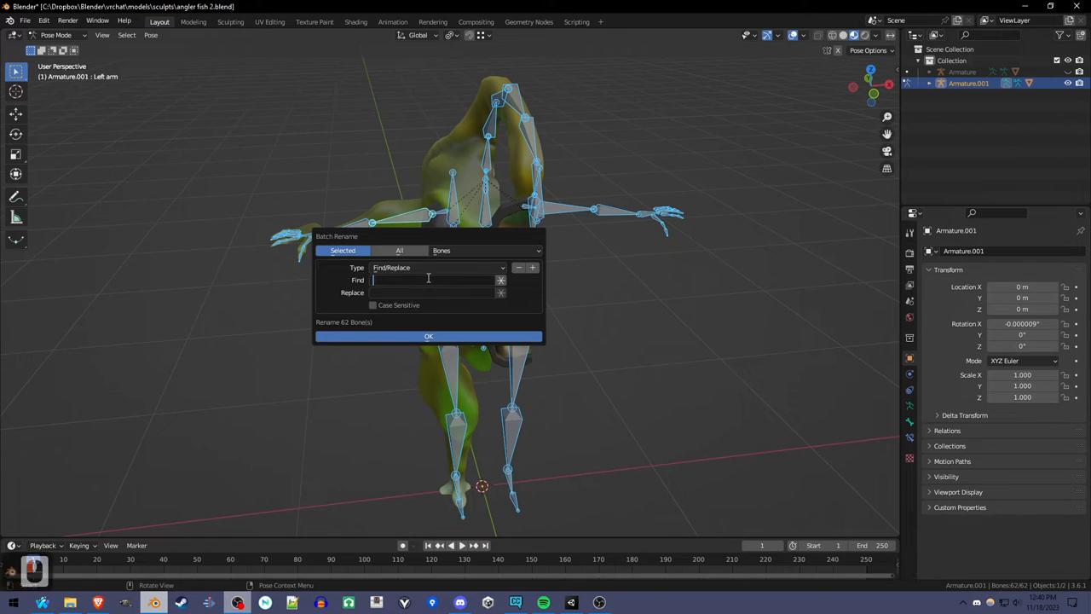
type("Right")
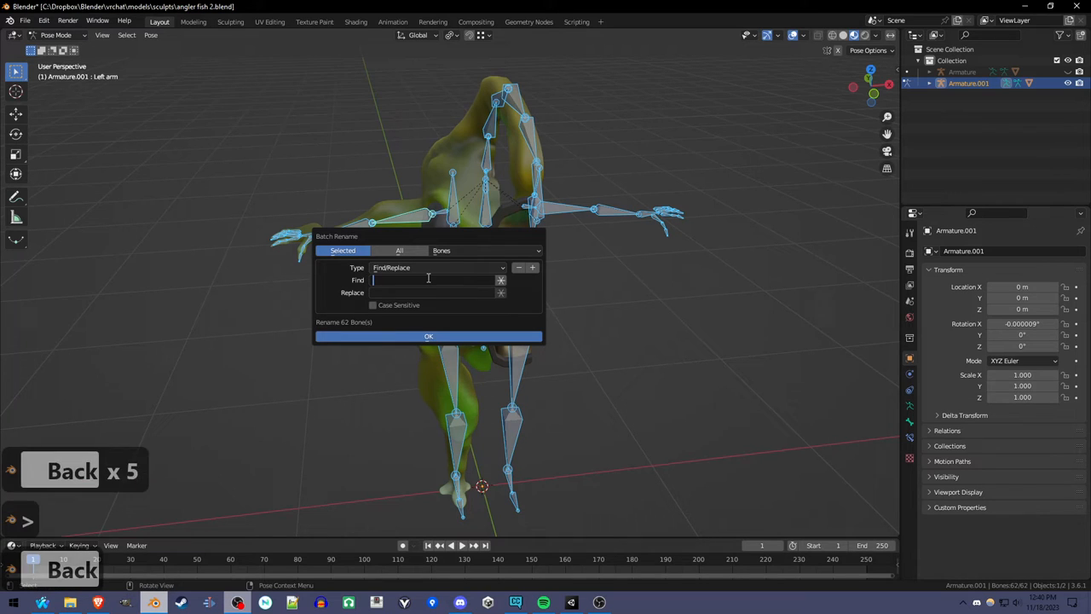
type("R")
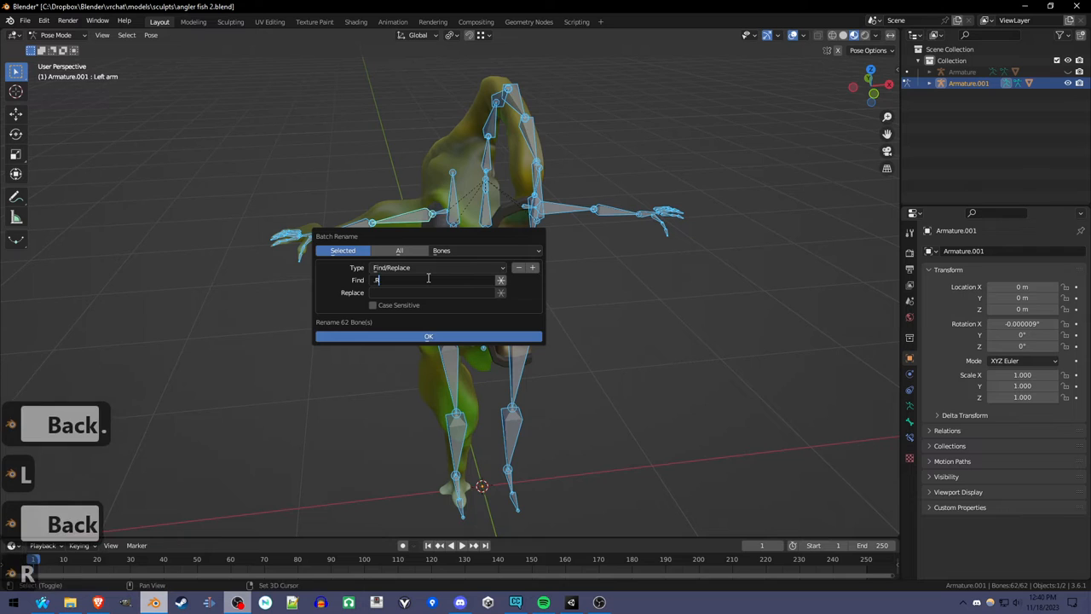
type("Left")
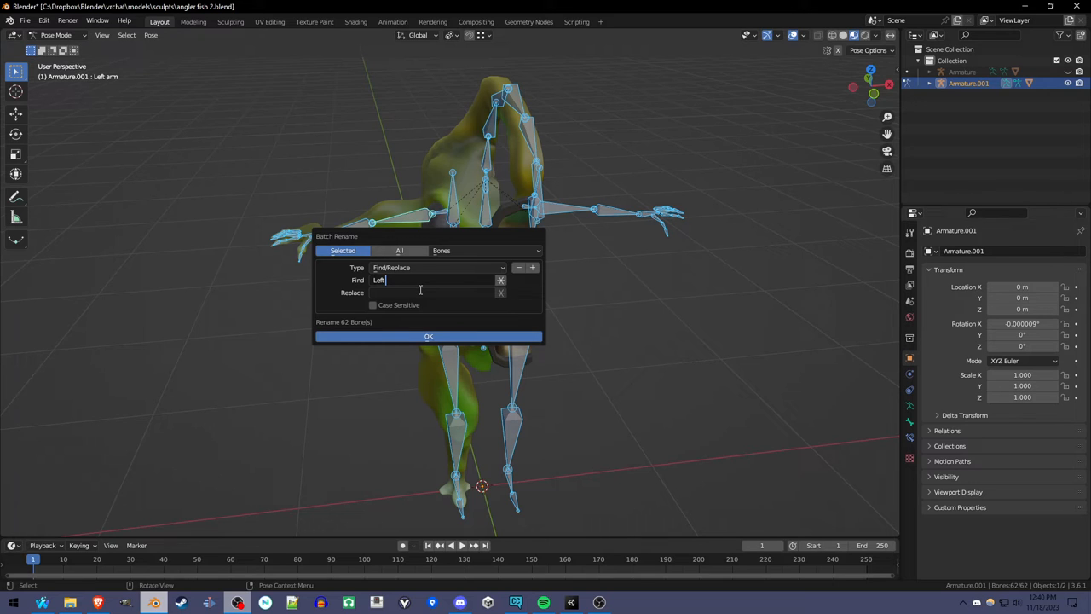
type("Right")
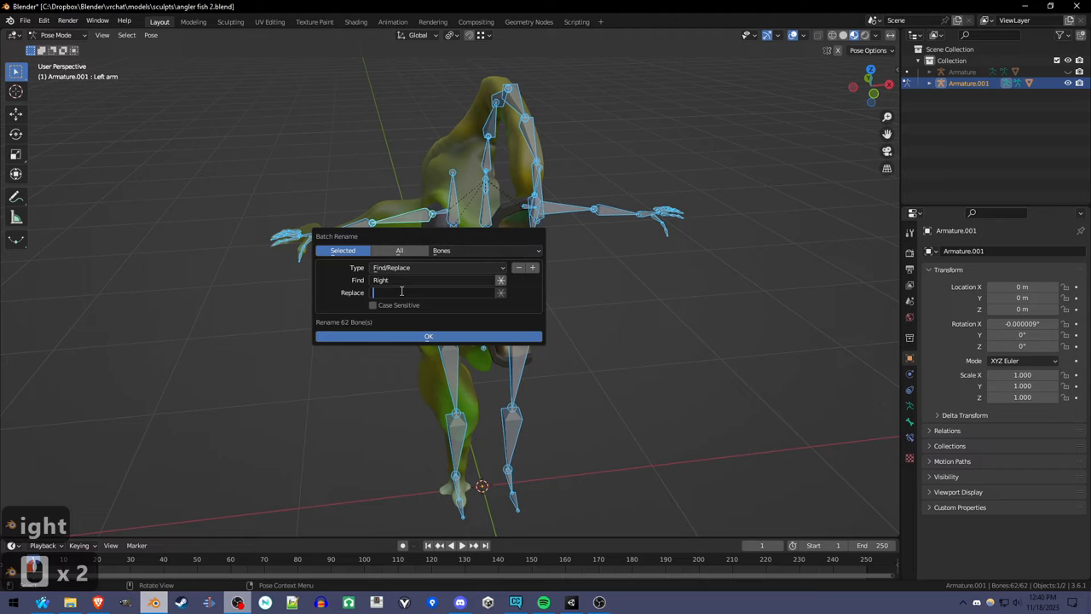
type("x")
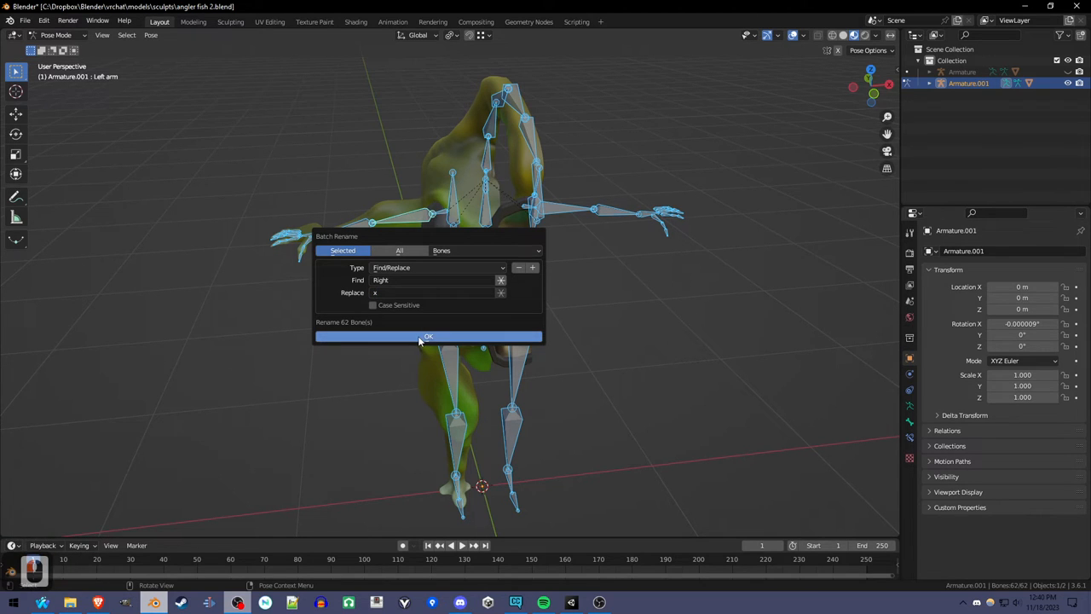
left_click(428, 336)
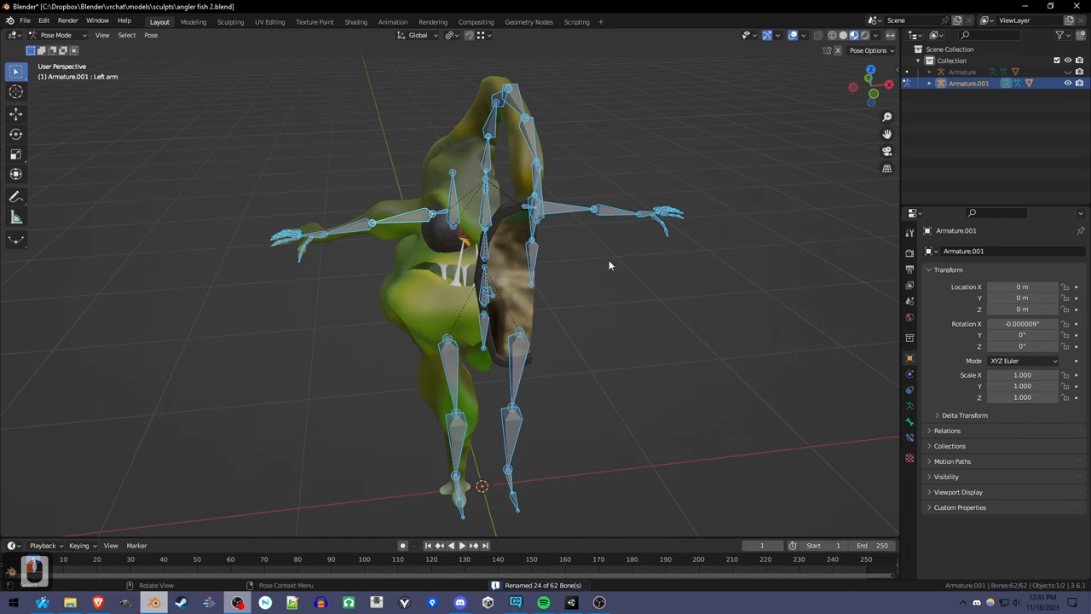
- Batch-rename again with Find 'Left' and Replace 'Right', then check a hand bone's name
key("ctrl+F2")
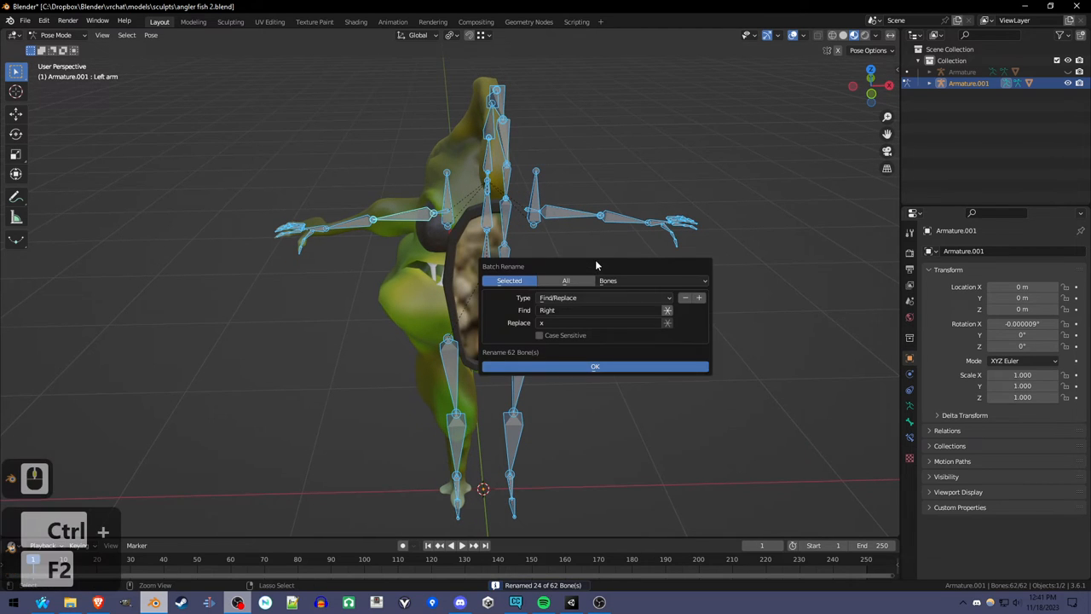
left_click(563, 310)
type("Left")
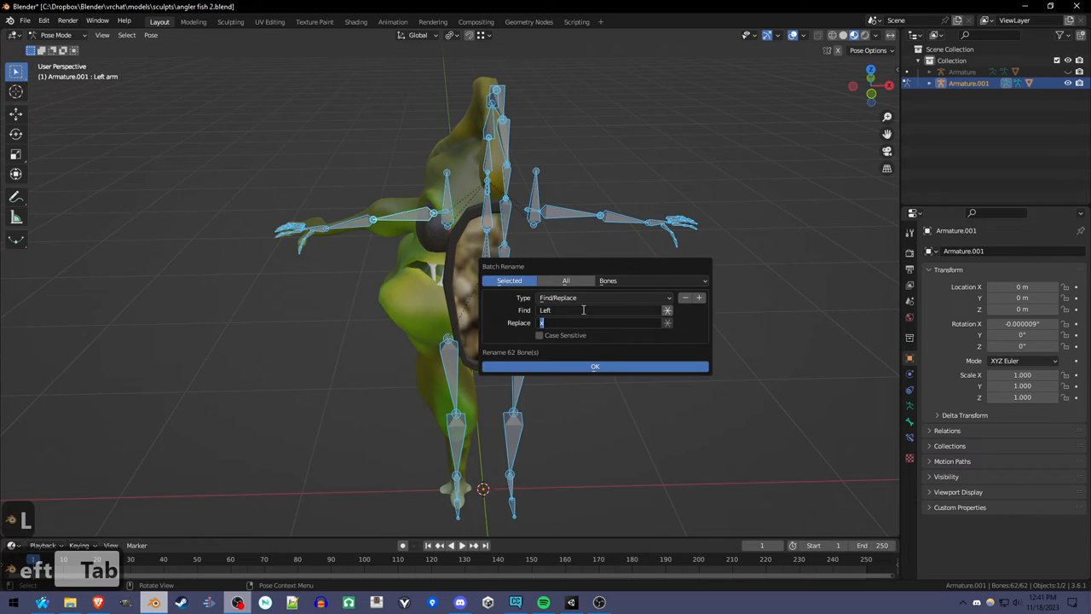
type("R")
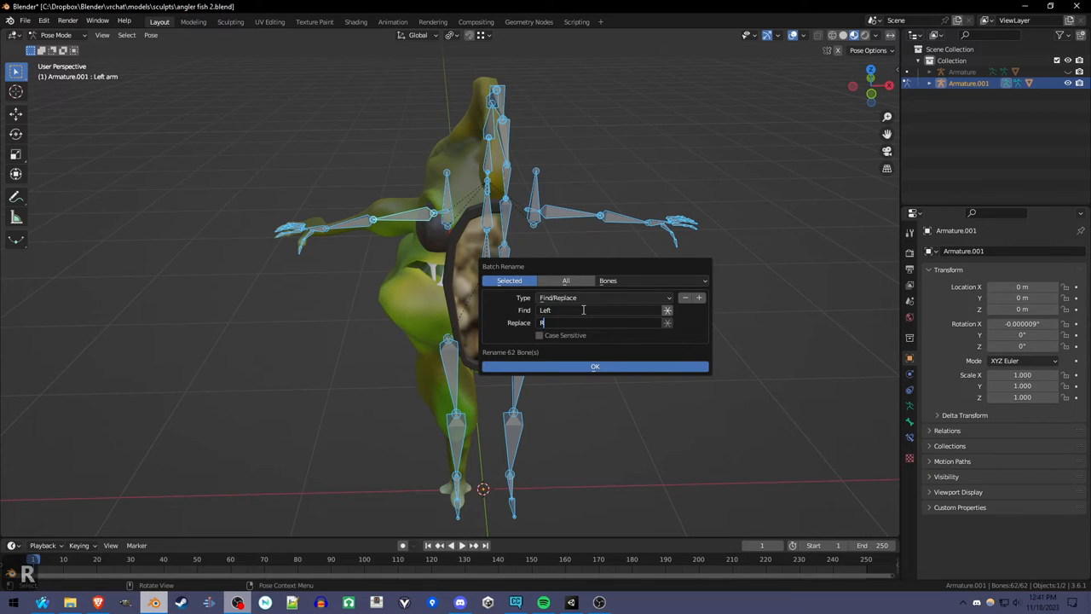
type("ight")
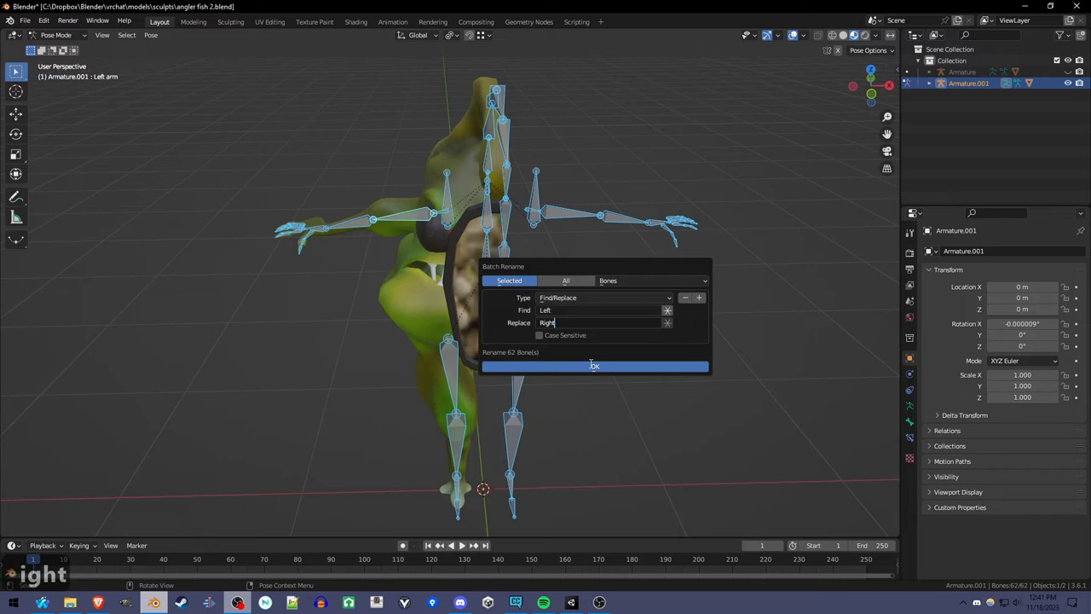
left_click(593, 365)
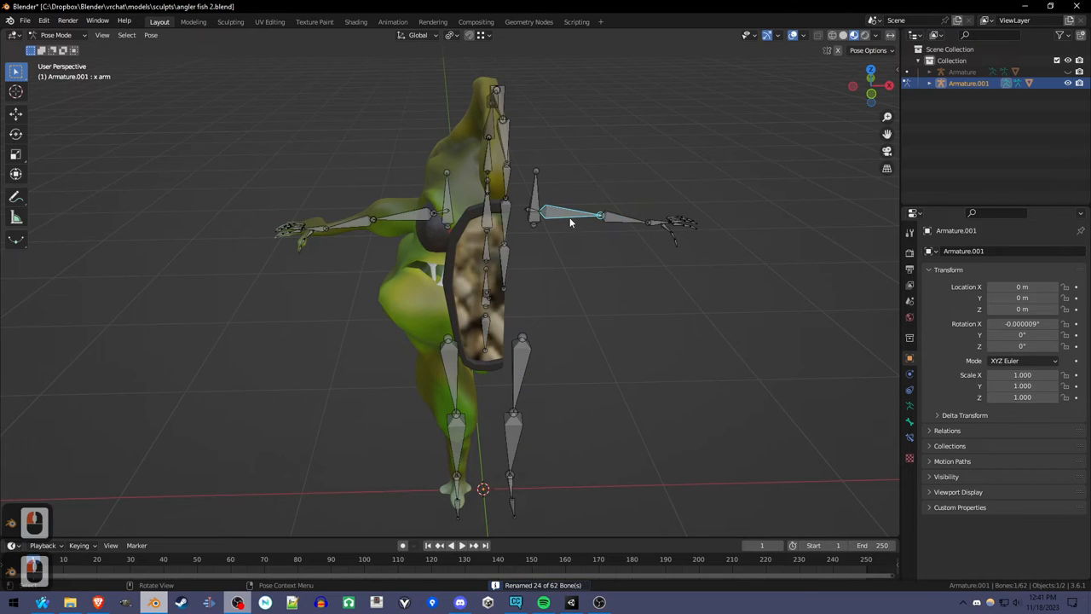
left_click(401, 218)
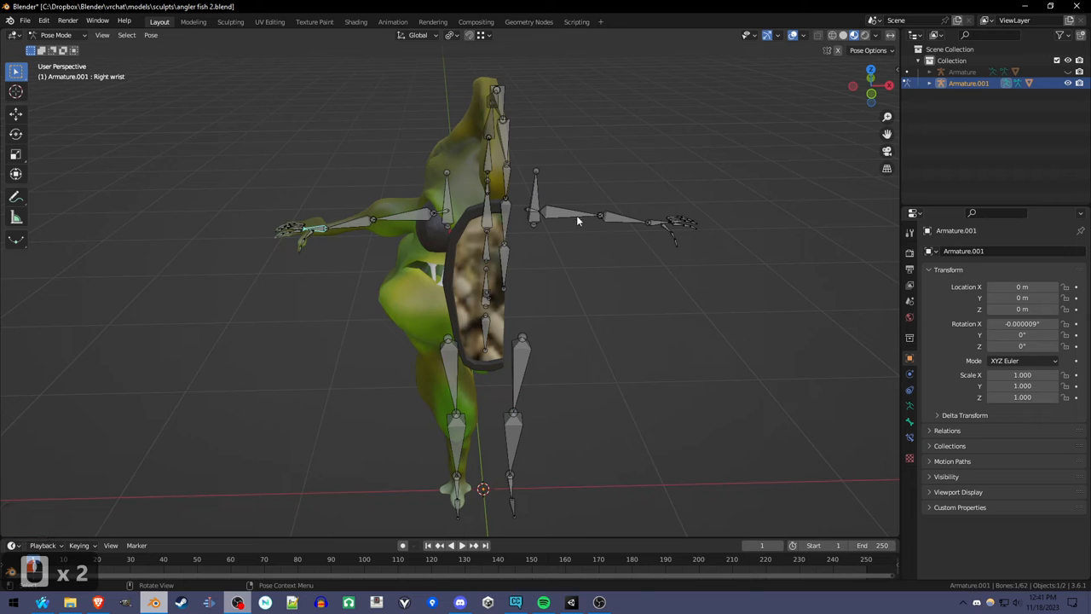
mouse_move(382, 256)
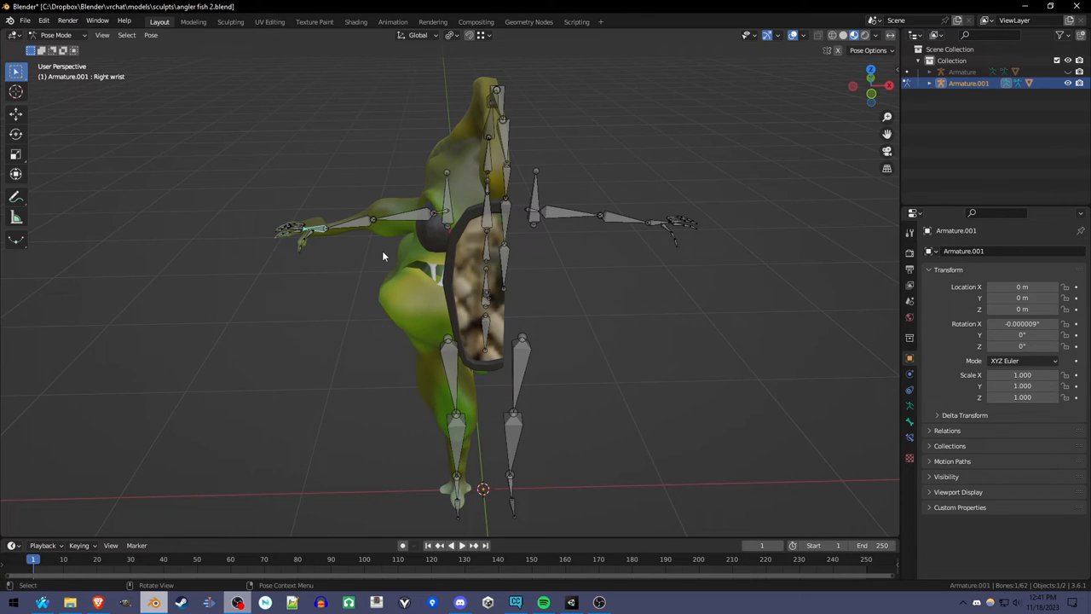
left_click_drag(409, 256, 417, 225)
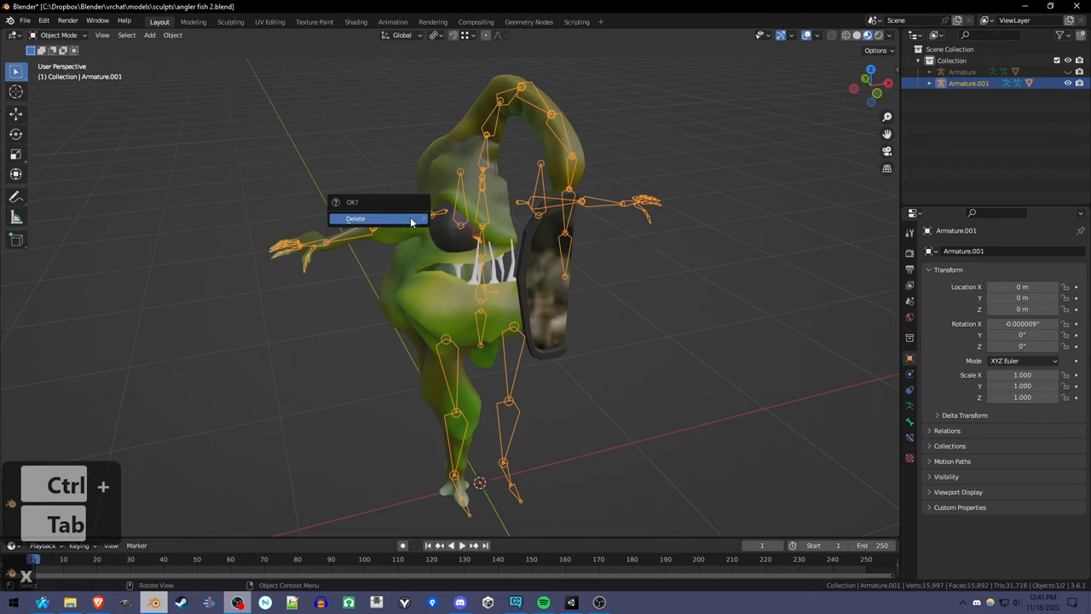
- Delete Armature.001 and join Body.001 into Body as one symmetric mesh
left_click(354, 218)
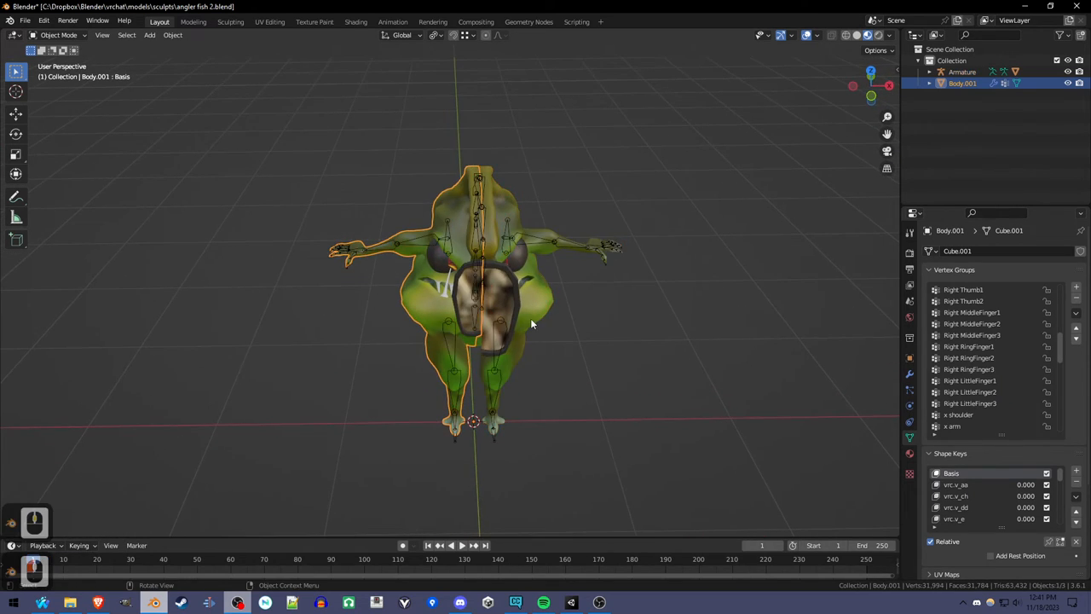
left_click_drag(531, 324, 532, 310)
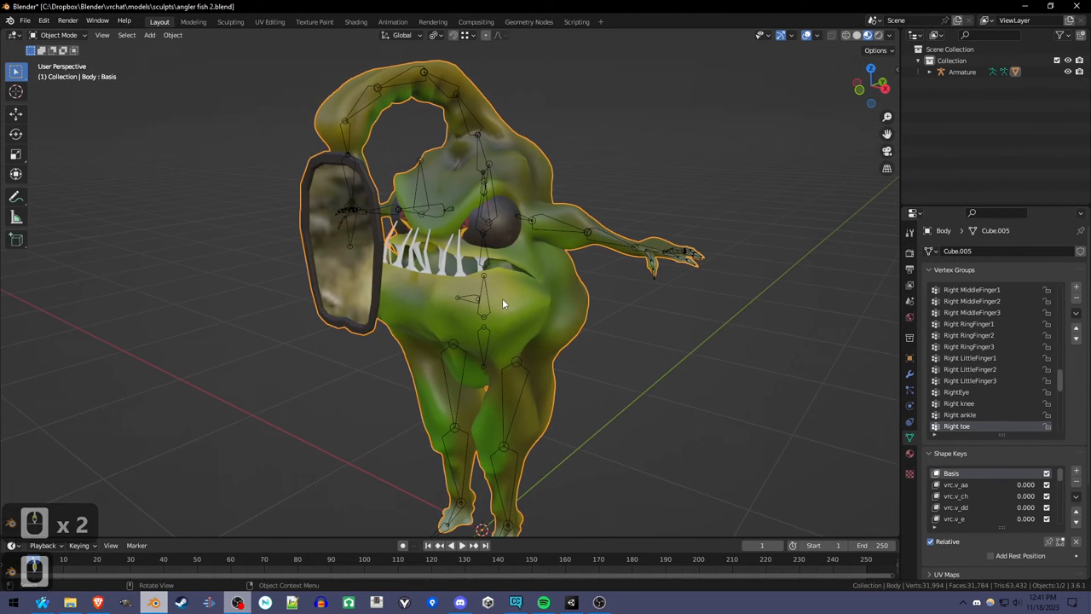
left_click(961, 72)
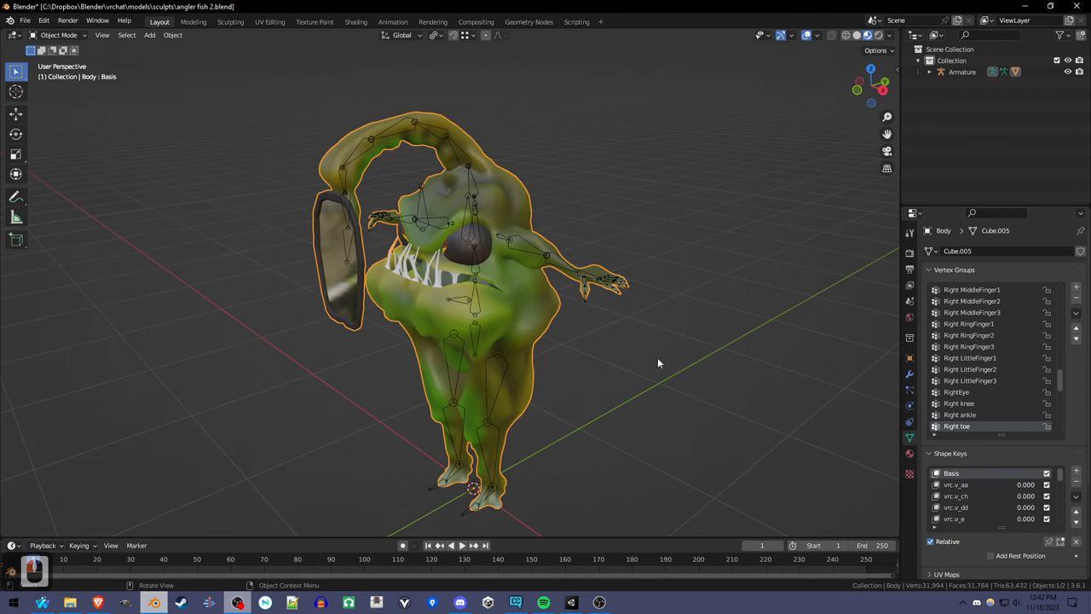
- Select the non-manifold seam vertices and run Mesh > Clean Up on them, then return to Object Mode
scroll("up", 3)
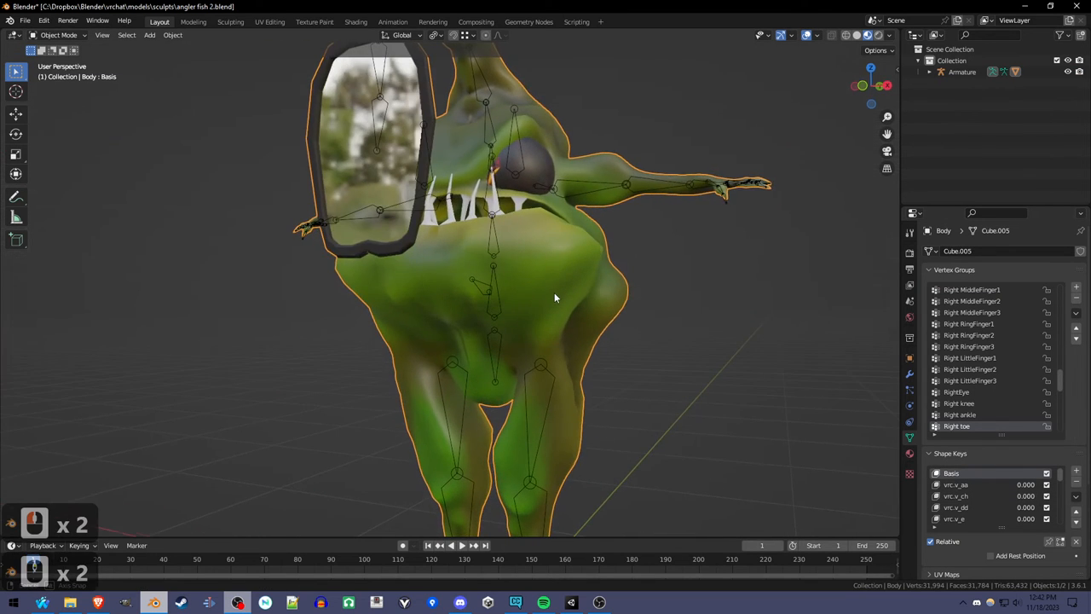
key("Tab")
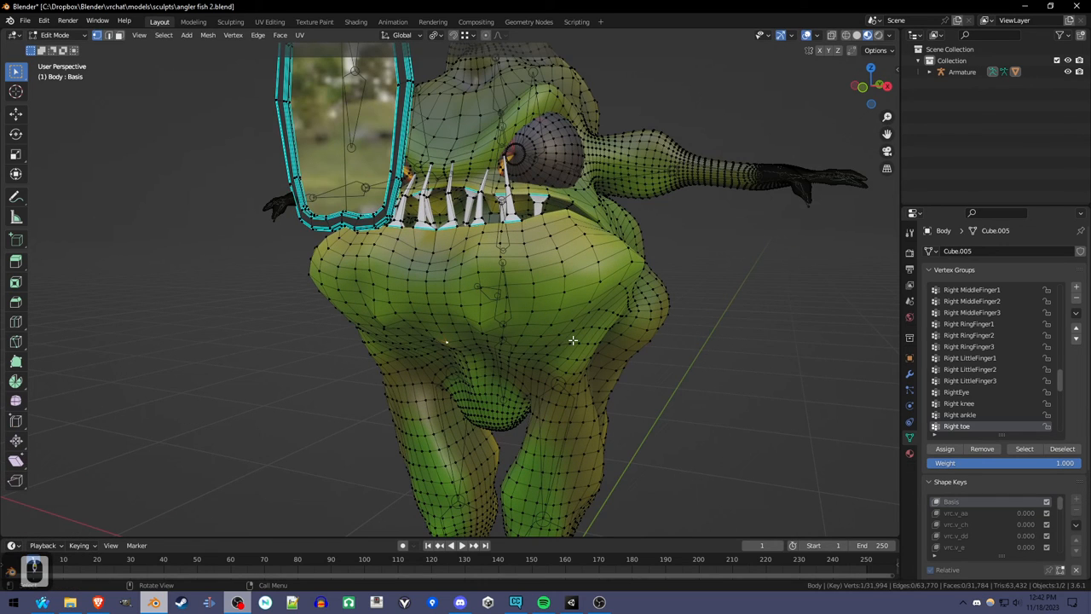
key("f3")
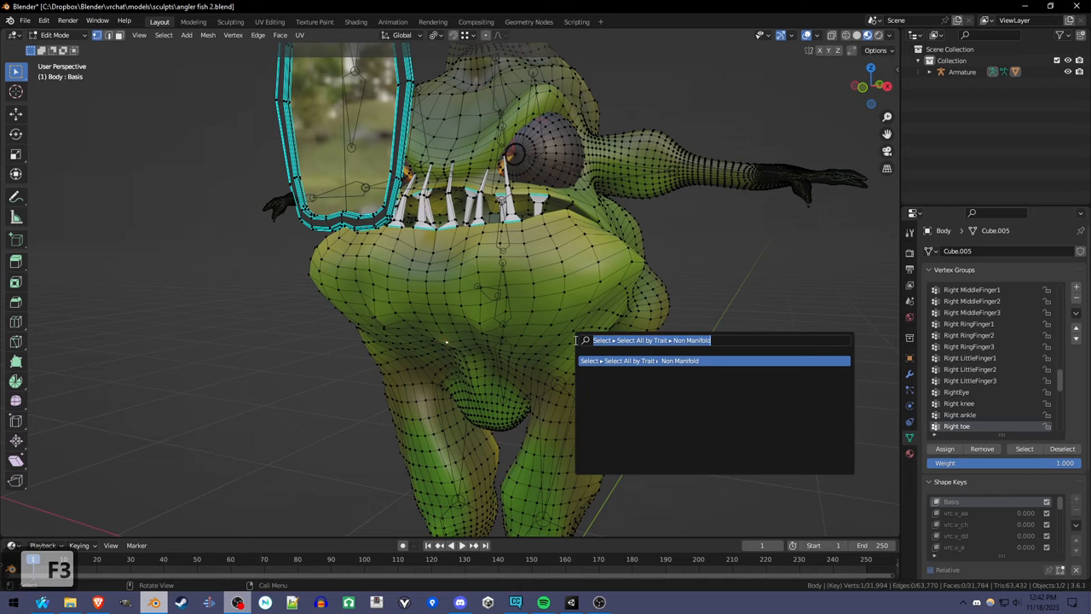
type("manifo")
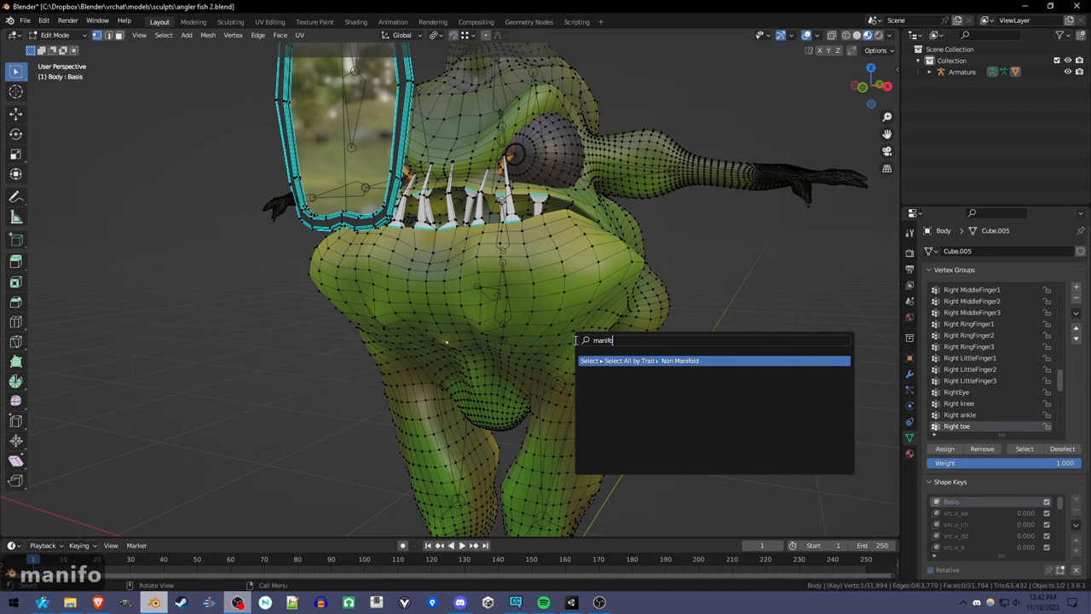
left_click(678, 360)
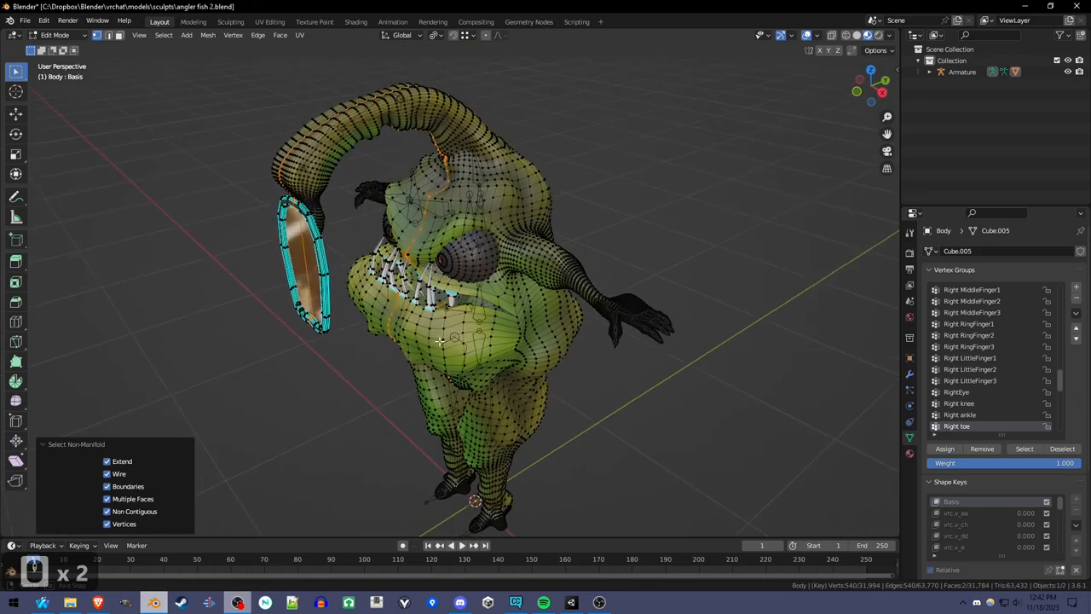
left_click_drag(440, 341, 559, 330)
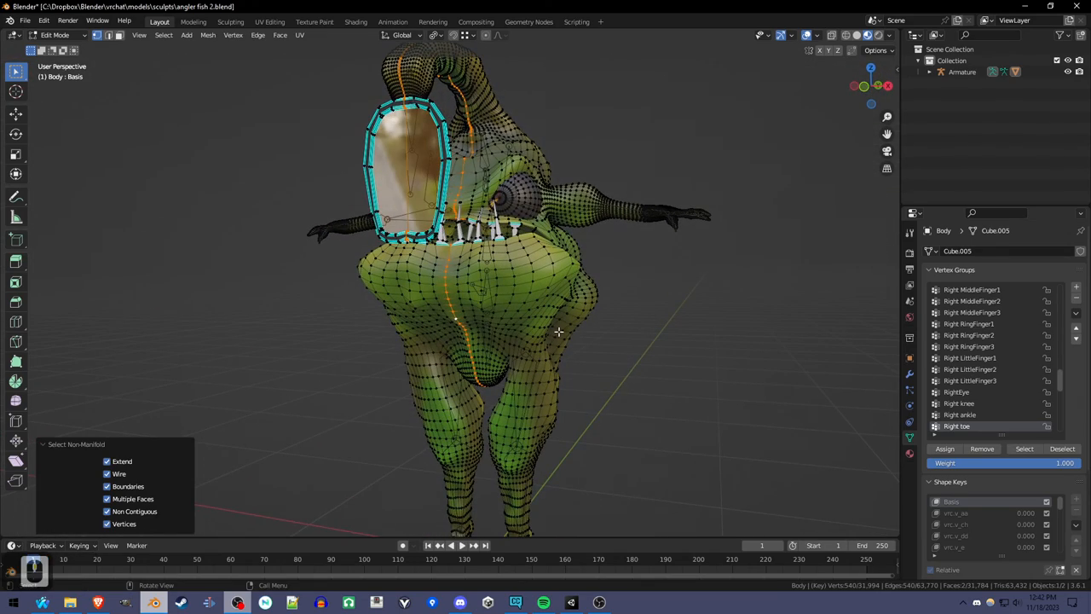
left_click(207, 34)
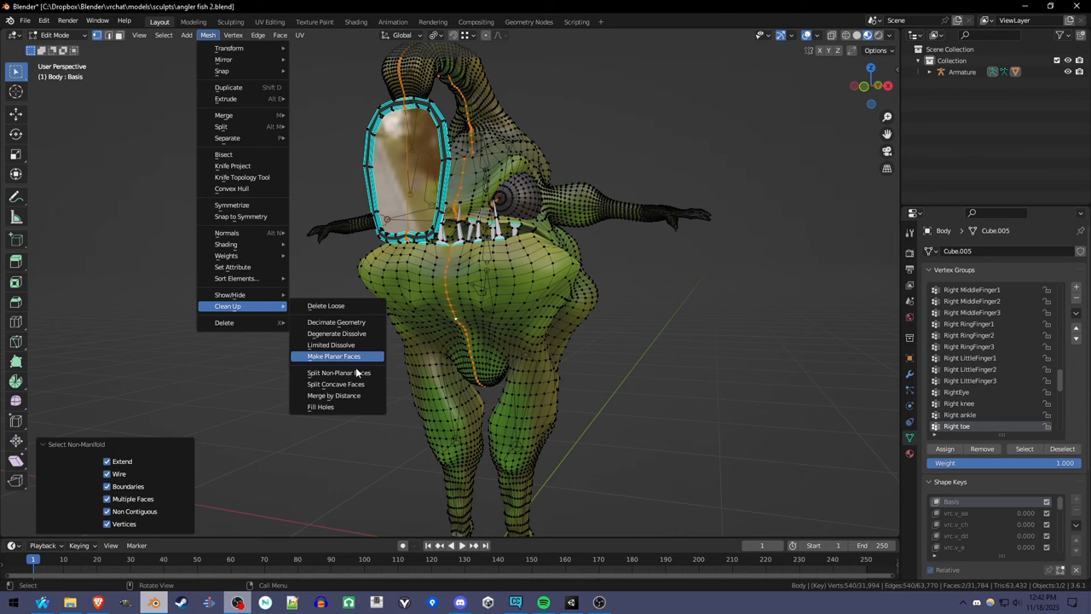
left_click(334, 396)
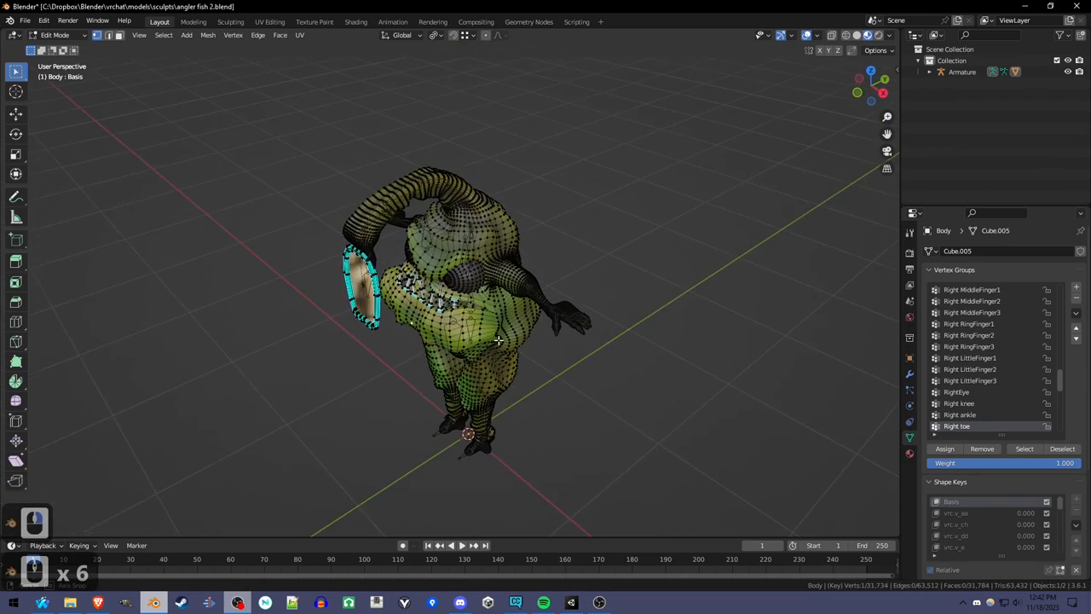
key("Tab")
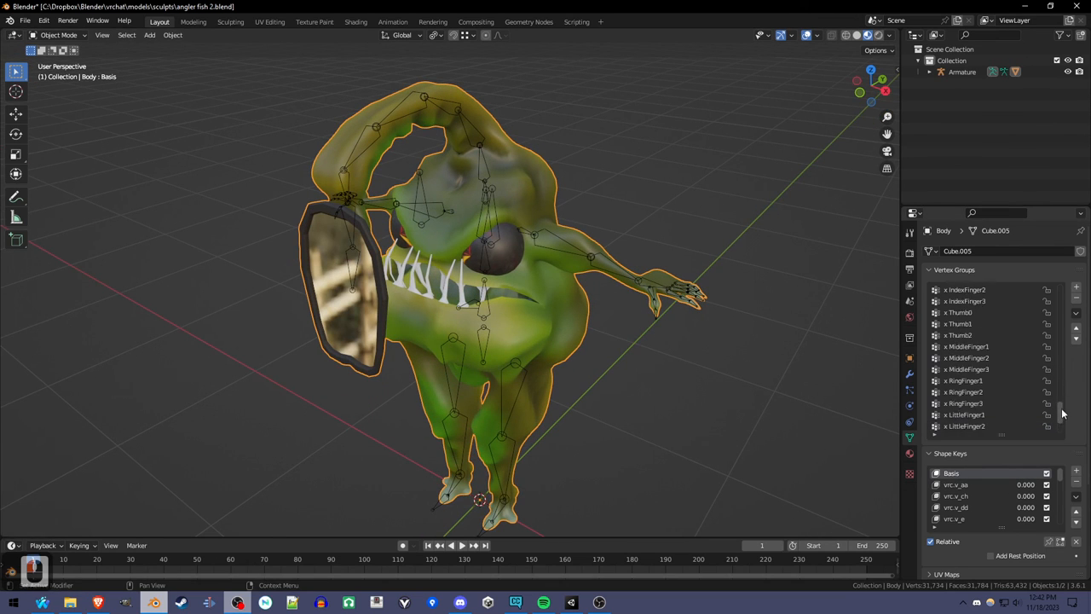
scroll("down", 3)
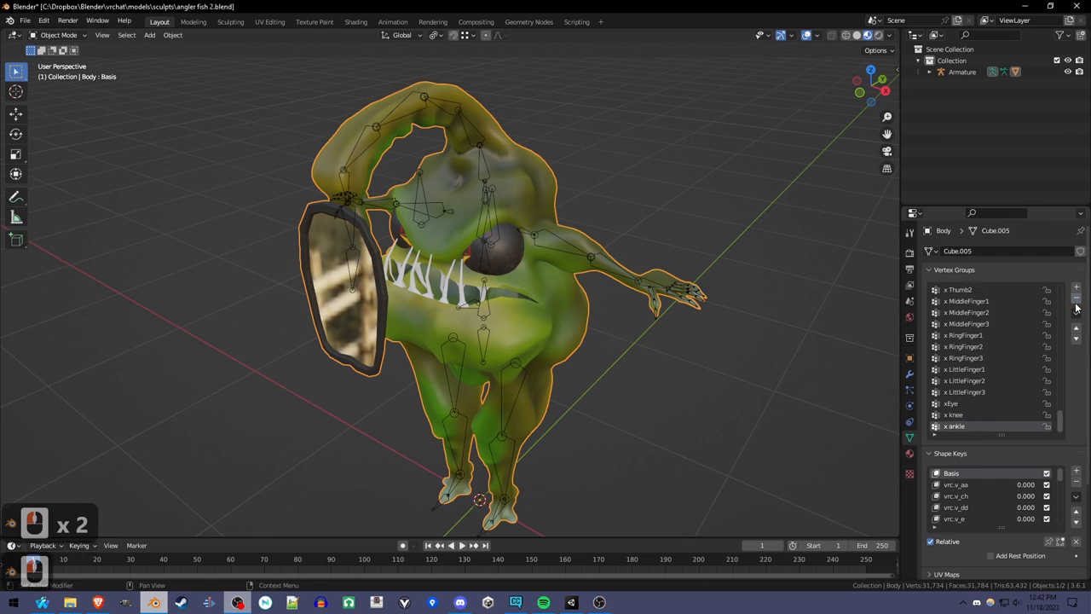